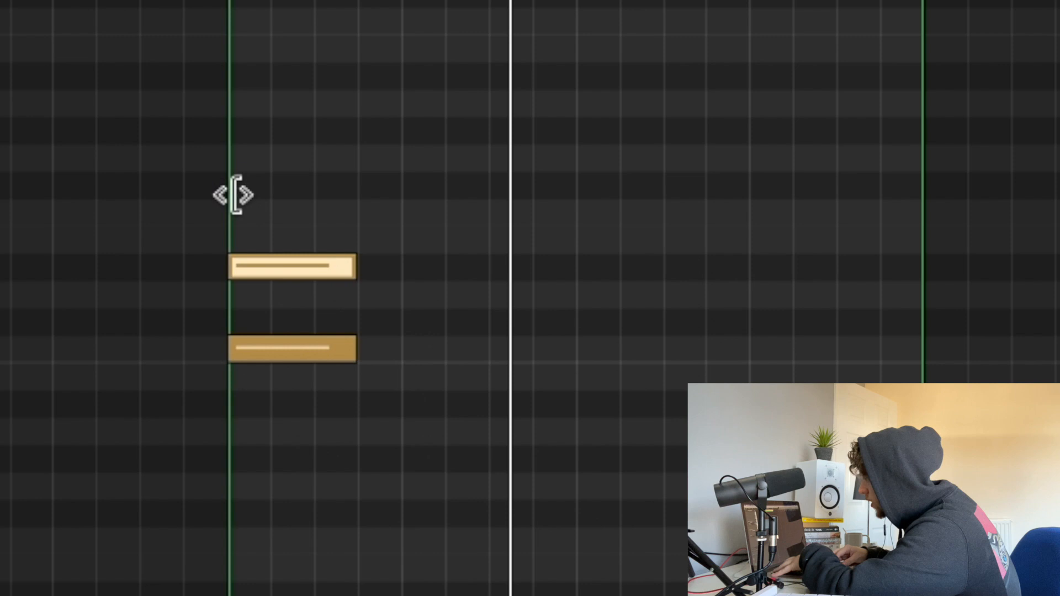
# Drag the chord note edges in the Piano Roll to shorten them
pyautogui.moveTo(294, 267); pyautogui.dragTo(301, 186)
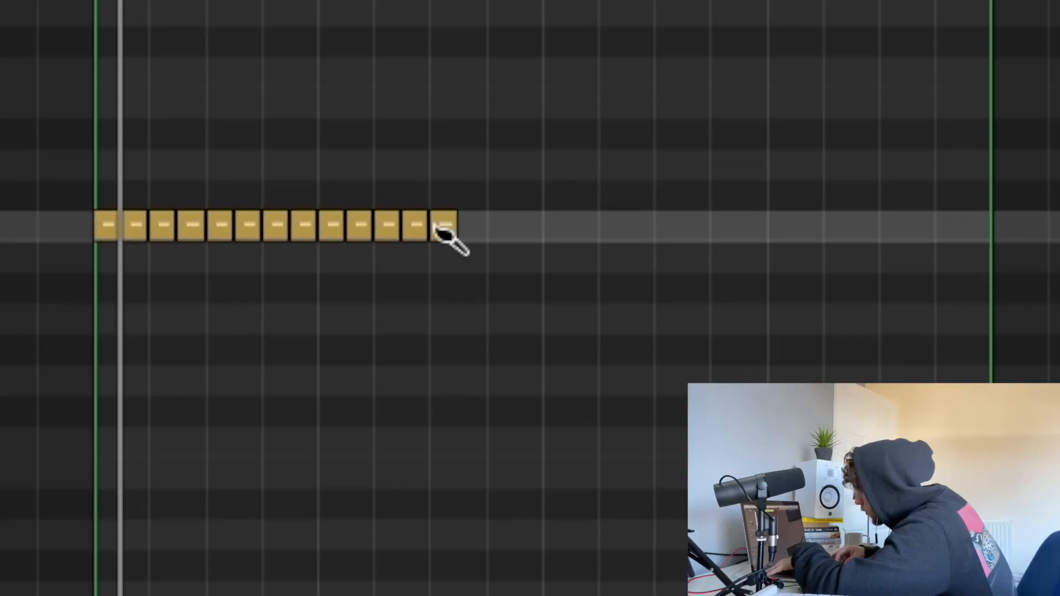
# Draw a roughly four-bar run of short repeated hi-hat notes with the Pencil tool
pyautogui.moveTo(446, 232); pyautogui.dragTo(993, 228)
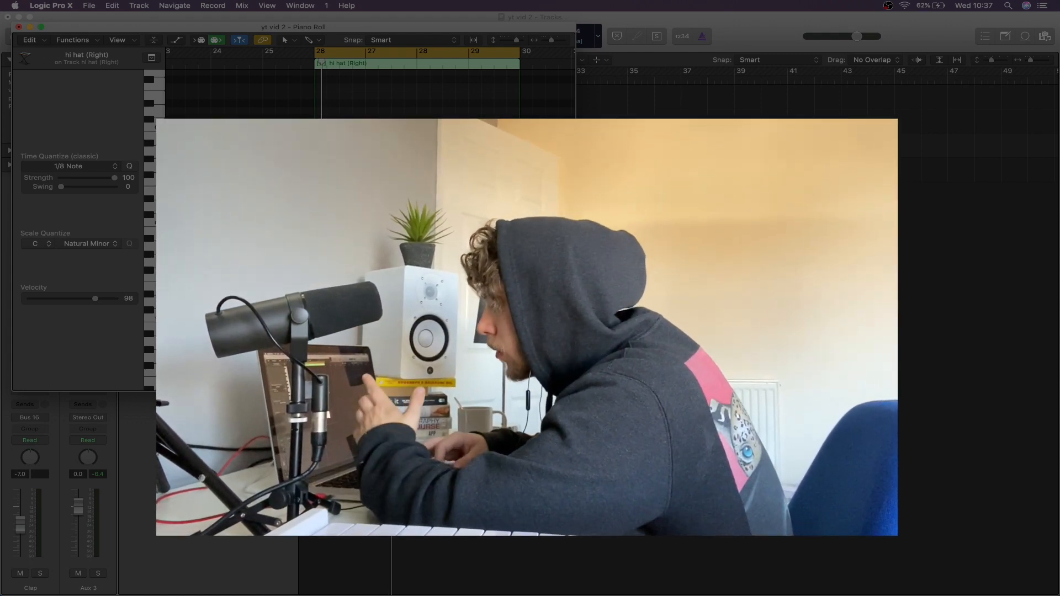
pyautogui.click(290, 40)
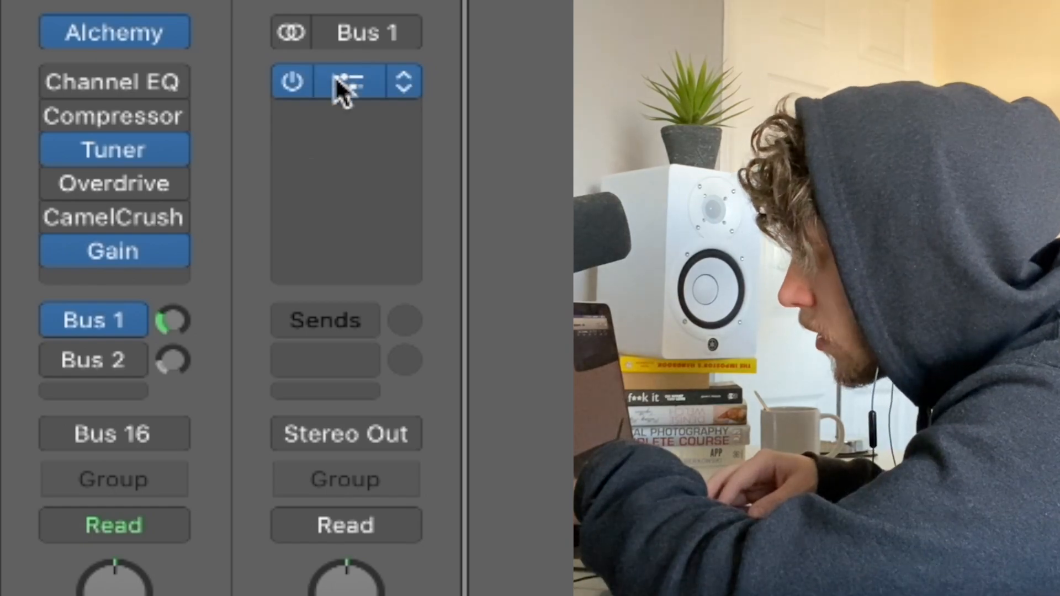
# Open the plug-in in the Bus 1 aux return's insert slot
pyautogui.click(347, 82)
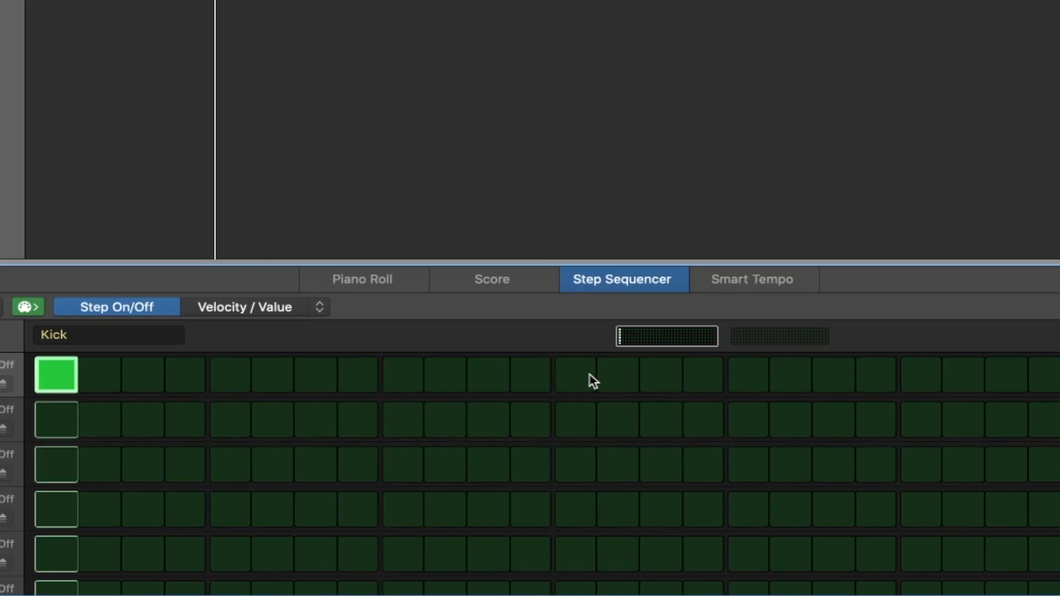
# Switch on kick steps 11 and 19, plus one more kick hit
pyautogui.click(488, 375)
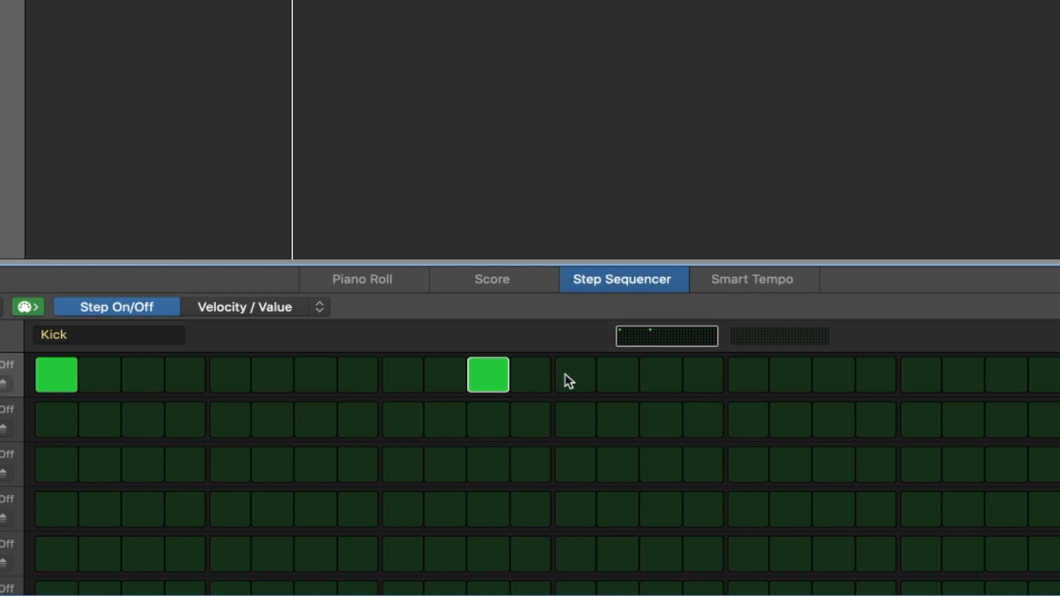
pyautogui.click(833, 375)
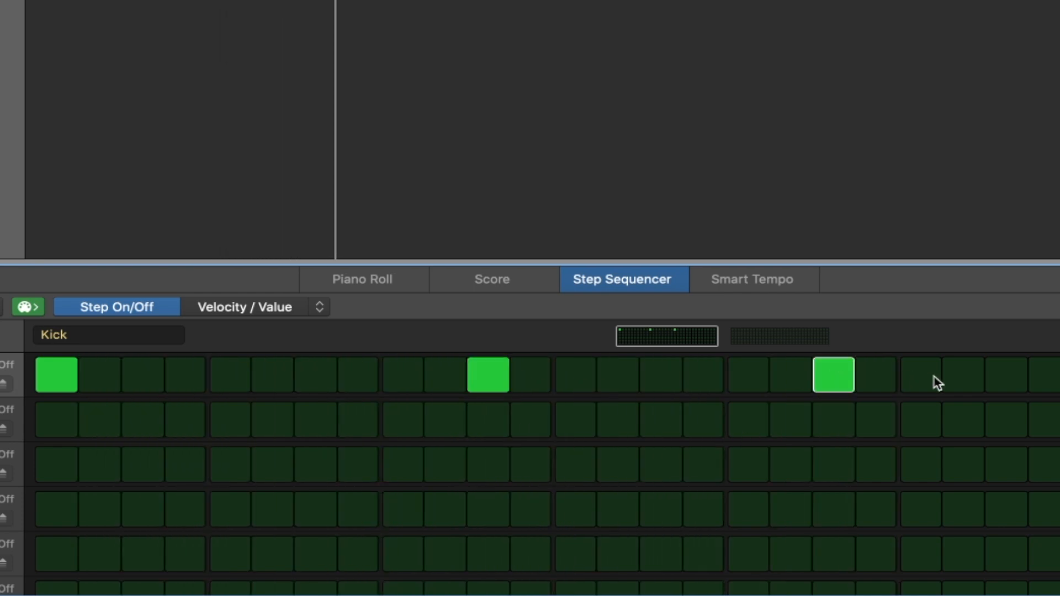
pyautogui.click(921, 375)
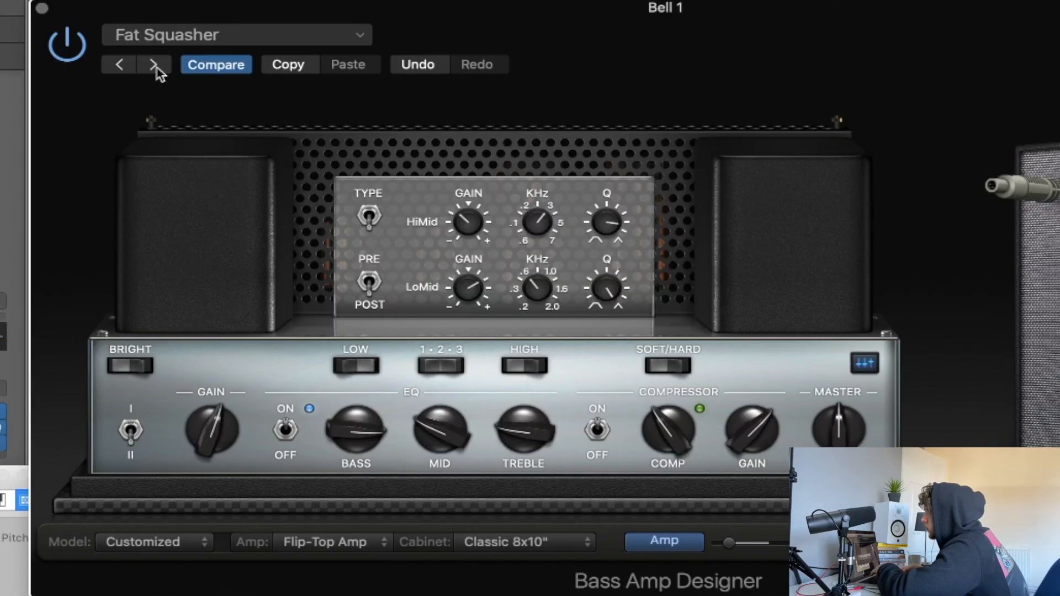
# Advance Bass Amp Designer to the next amp preset
pyautogui.click(153, 65)
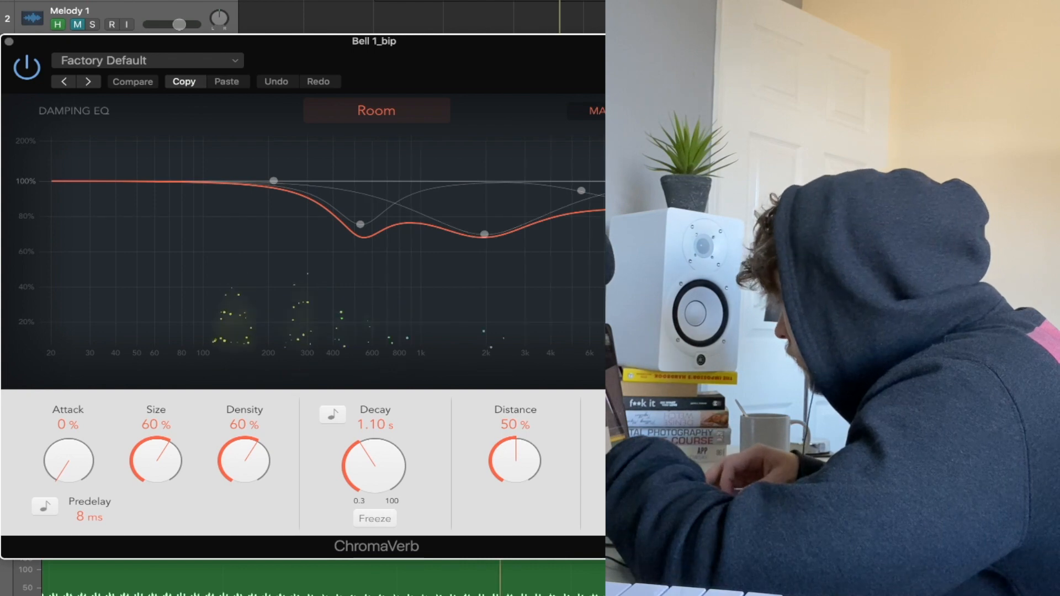
# Load the Rooms > Studio One preset in ChromaVerb on Bell 1_bip
pyautogui.click(132, 82)
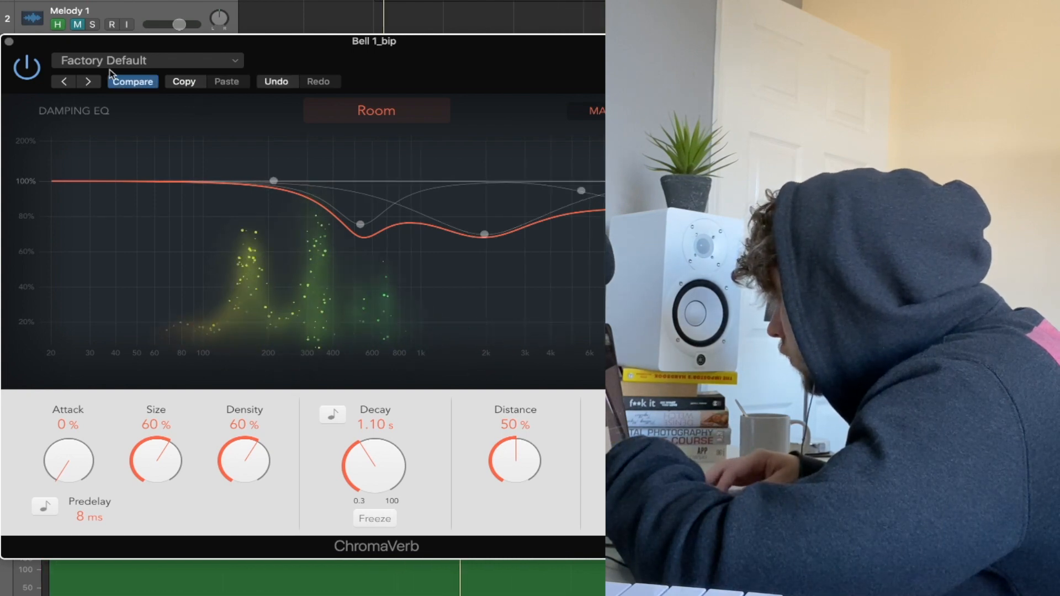
pyautogui.click(146, 61)
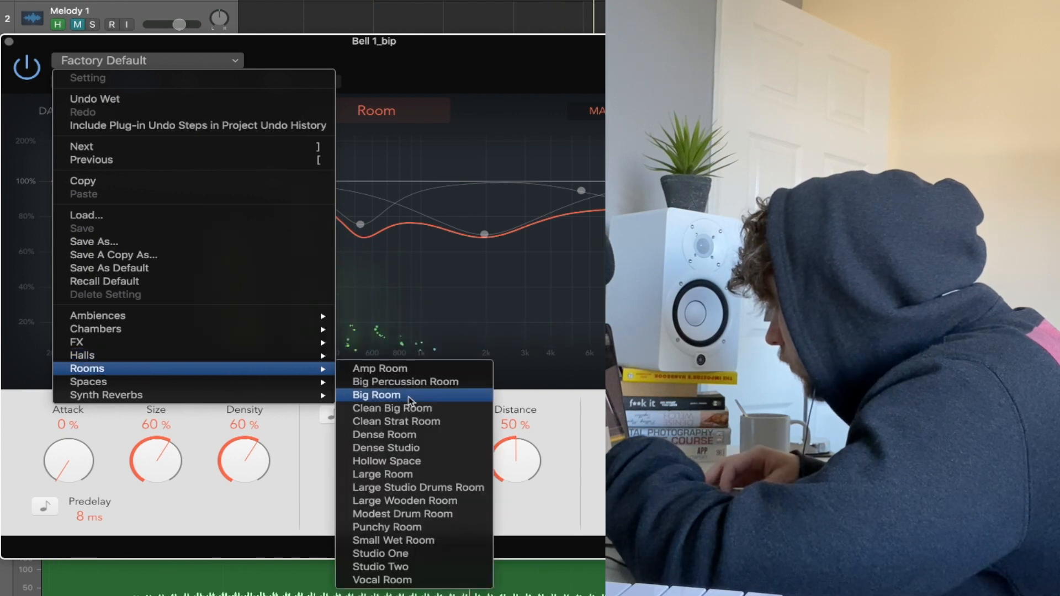
pyautogui.click(376, 395)
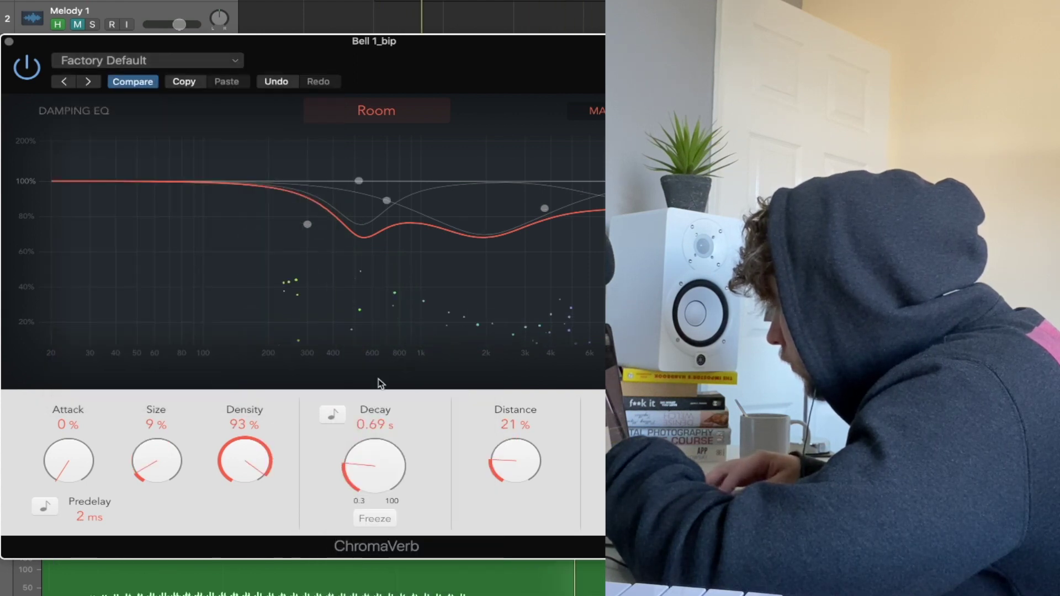
pyautogui.click(146, 61)
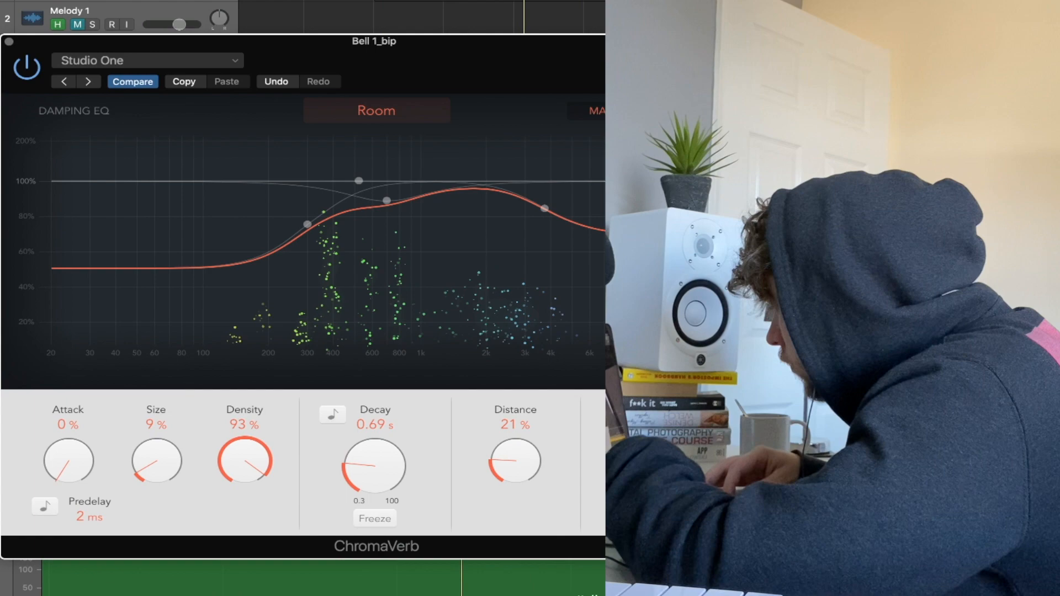